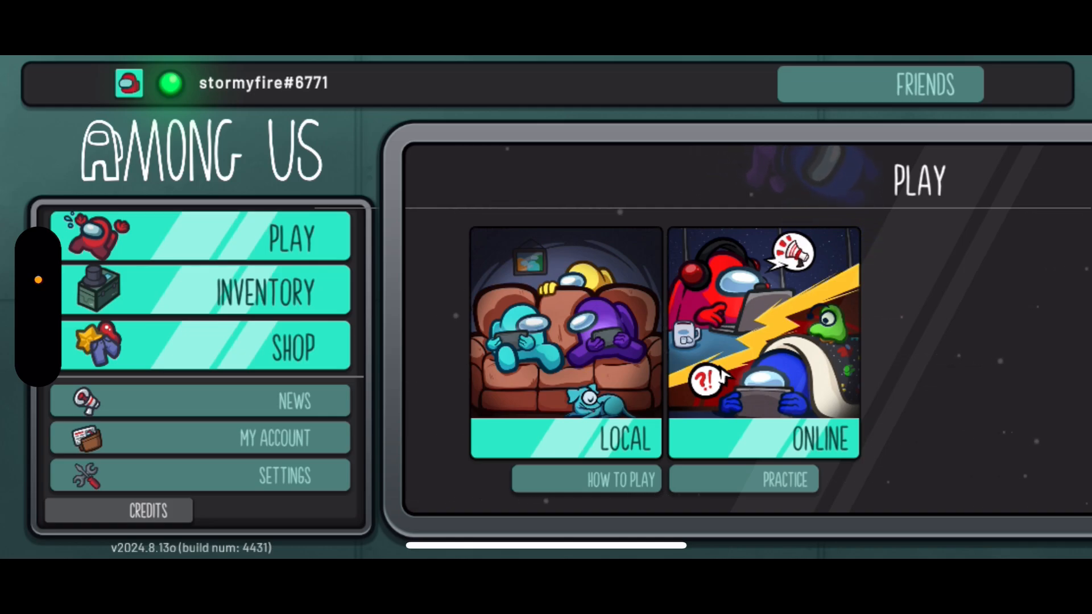
# Reach the Manage Account notice from My Account and follow its accounts.innersloth.com link
pyautogui.click(274, 438)
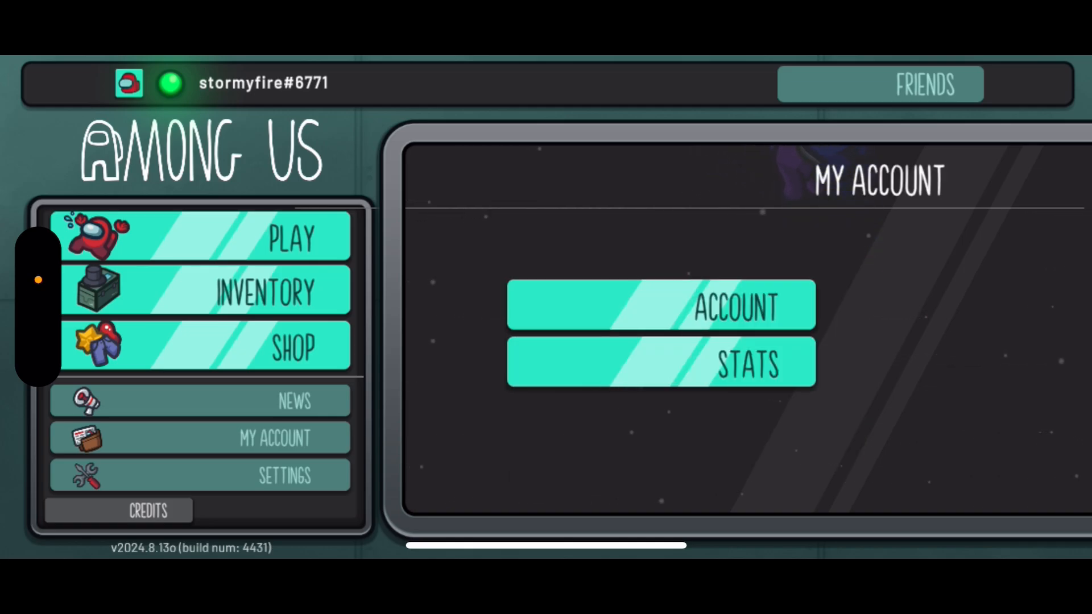
pyautogui.click(660, 304)
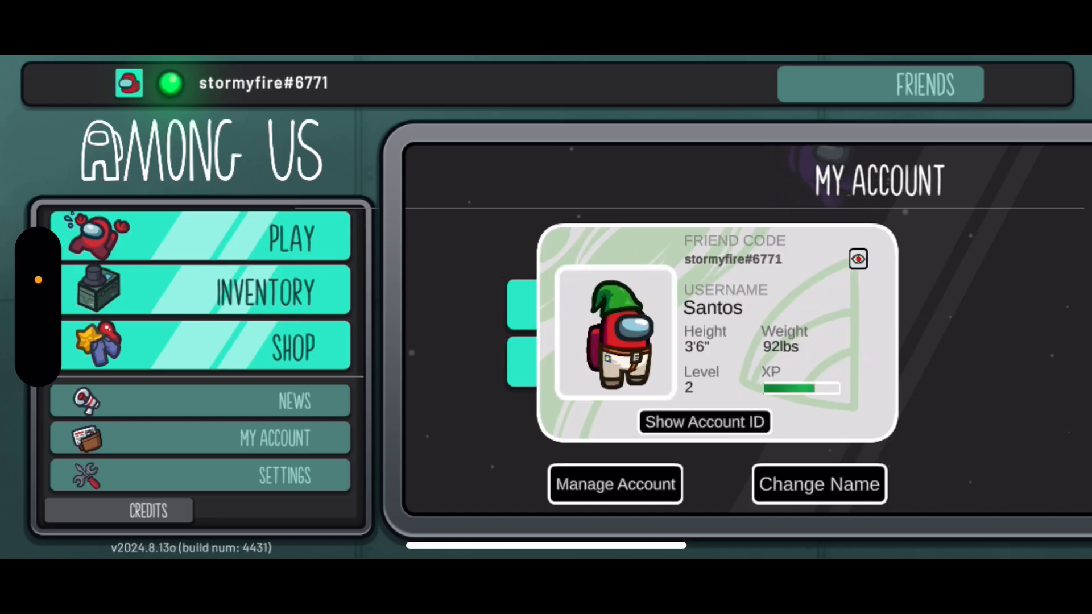
pyautogui.click(614, 484)
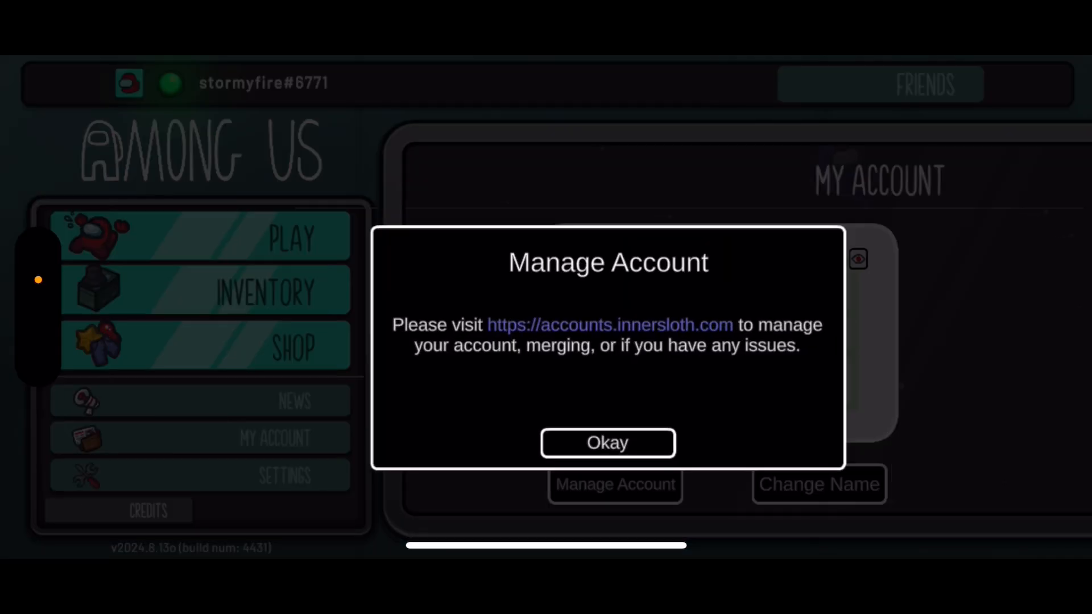
pyautogui.click(609, 325)
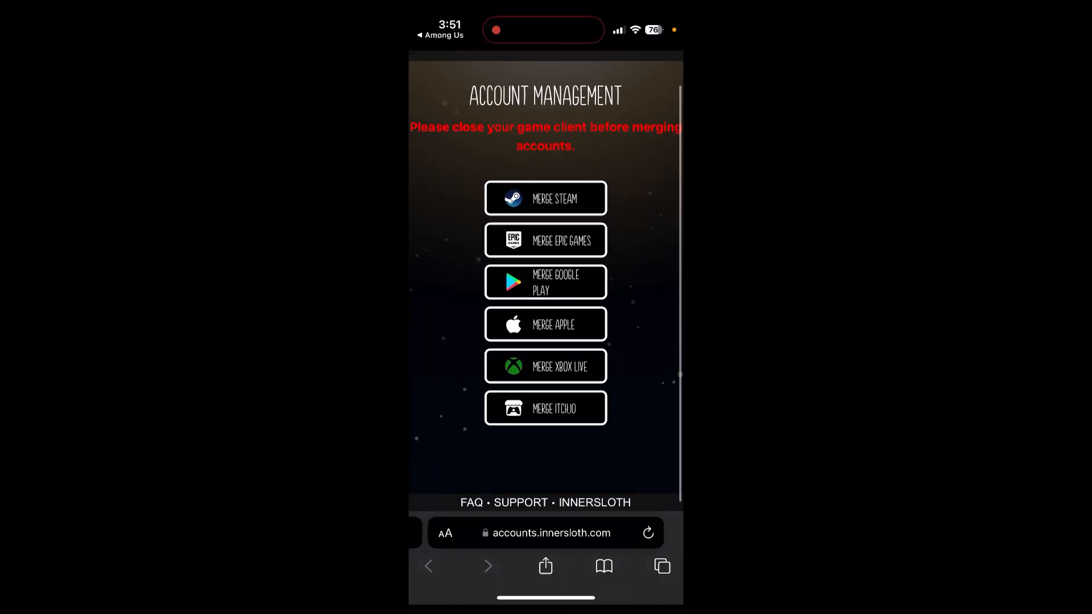
# Choose Merge Apple from the account management page's merge list
pyautogui.scroll(-3)
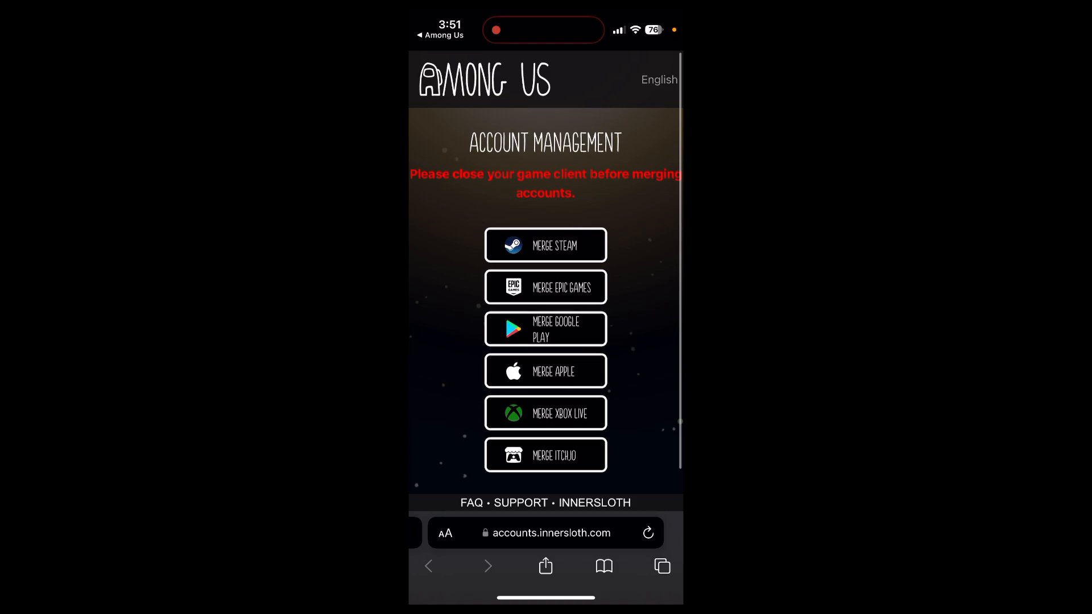
pyautogui.scroll(-3)
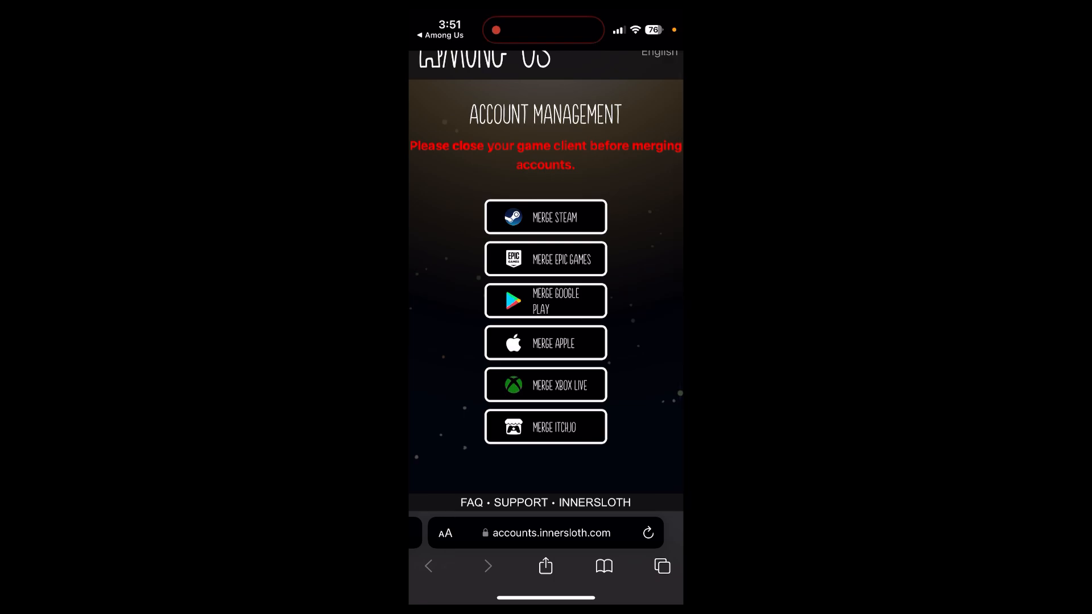
pyautogui.click(545, 343)
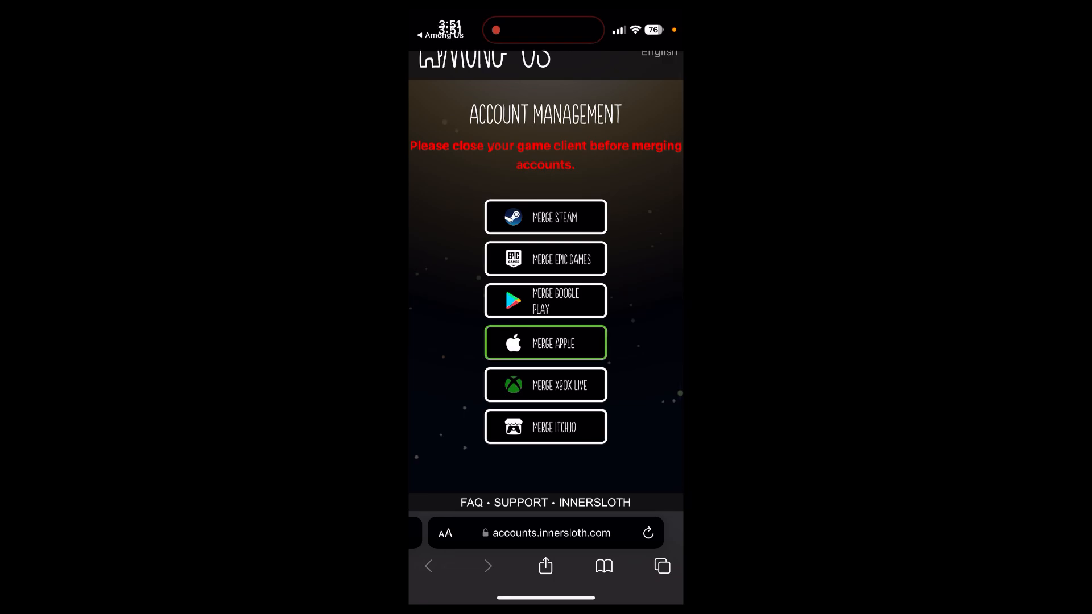
# Finish the Apple merge as primary account and choose Link next to Steam to reach its sign-in
pyautogui.click(545, 342)
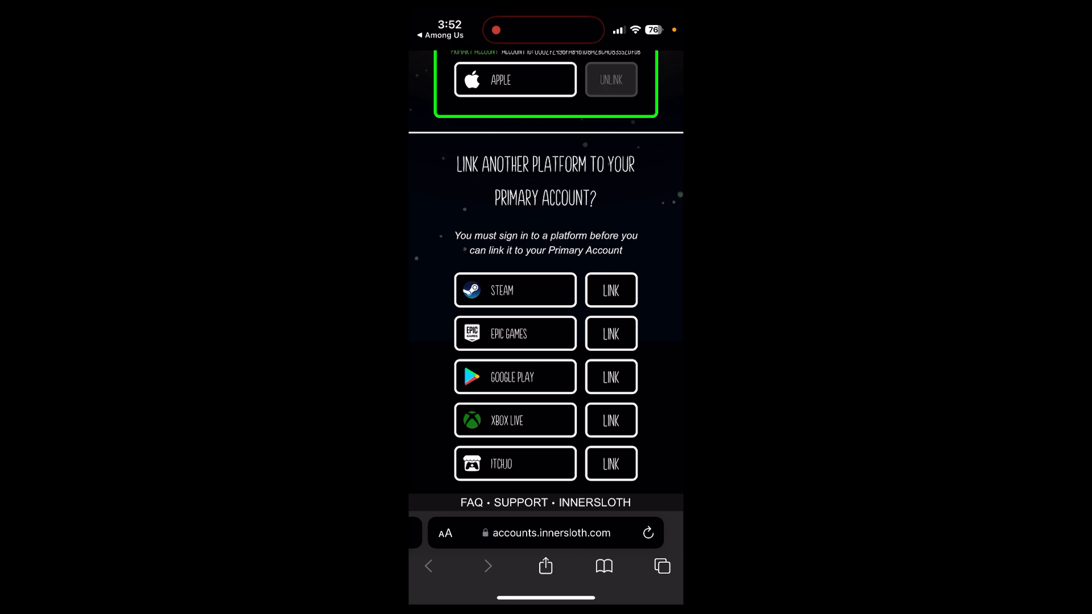
pyautogui.click(610, 289)
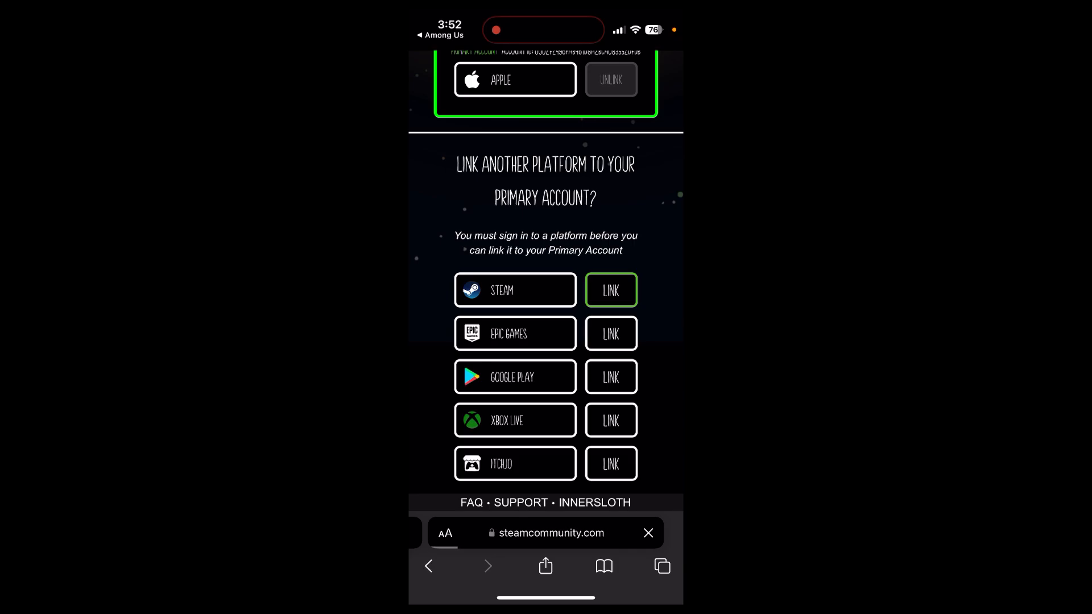
pyautogui.click(611, 290)
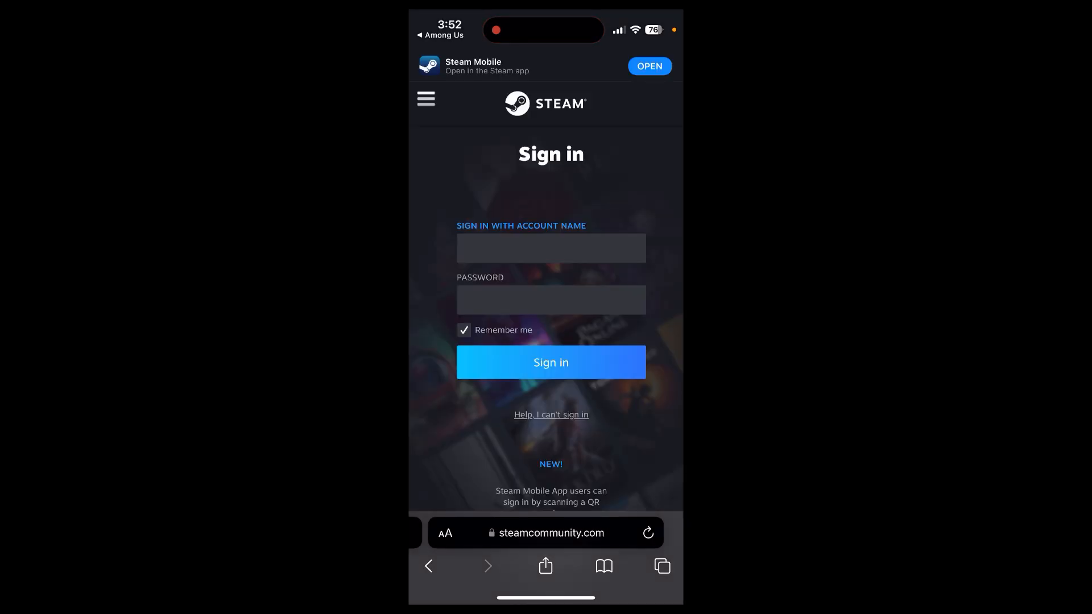